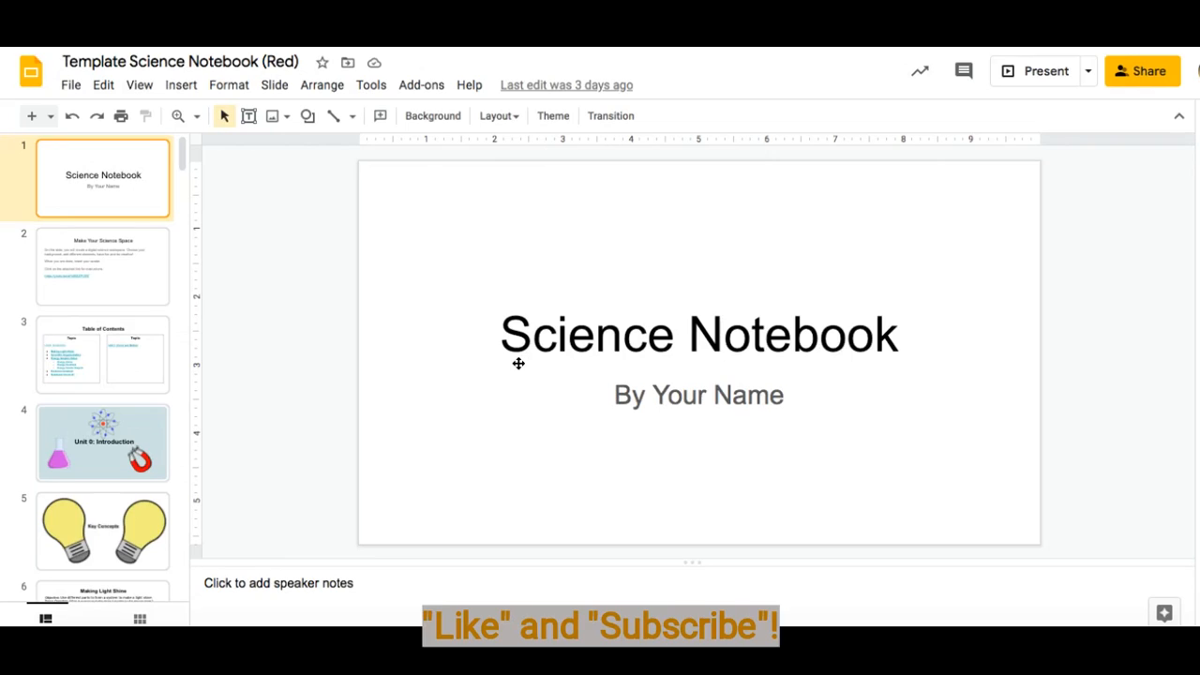
{"action": "mouse_move", "coordinate": [640, 288]}
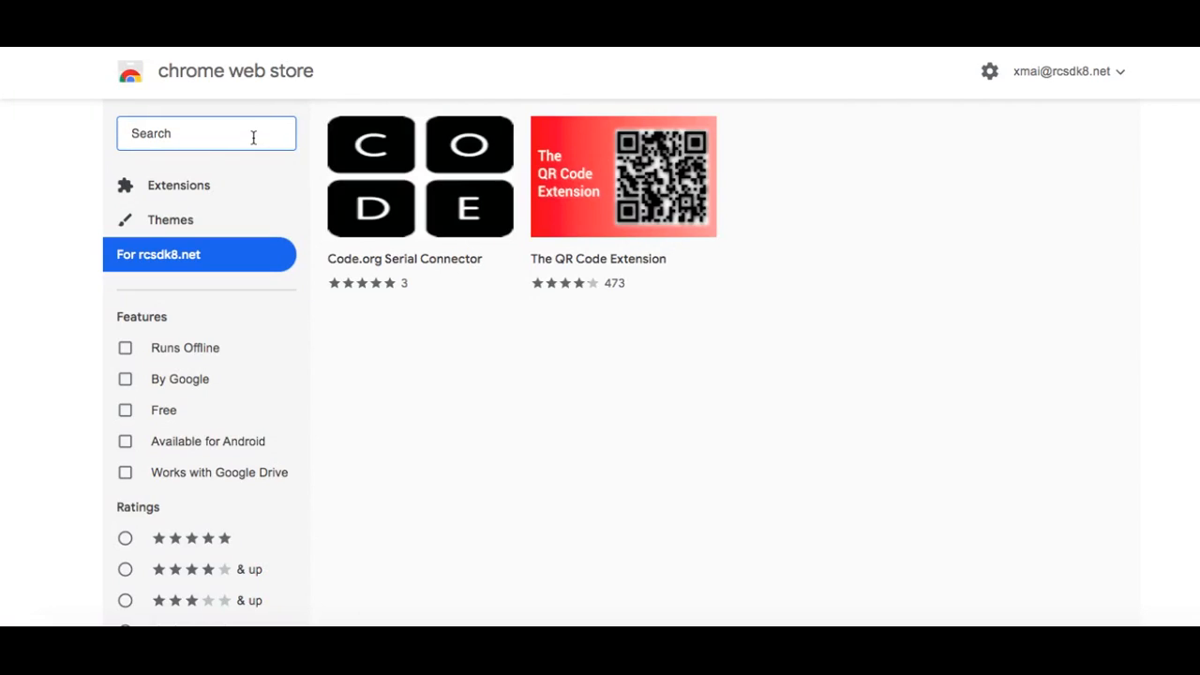
Search the Web Store for 'page marker', then search again for 'web paint'
{"action": "type", "text": "page marker"}
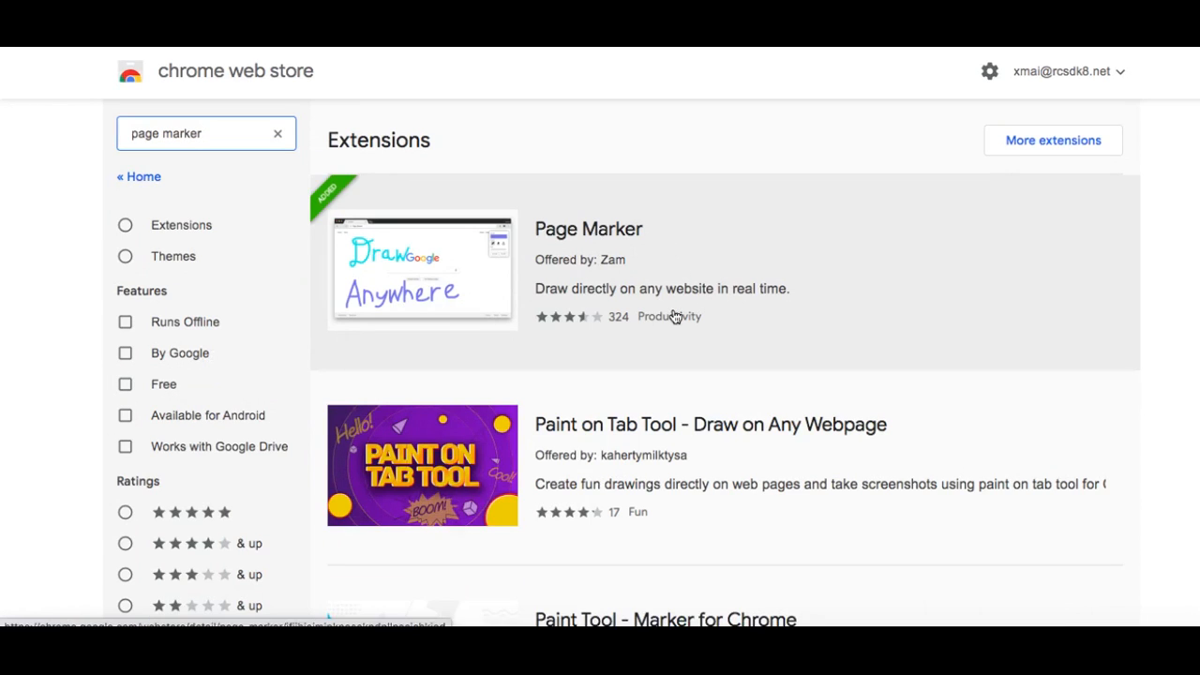
{"action": "left_click", "coordinate": [588, 228]}
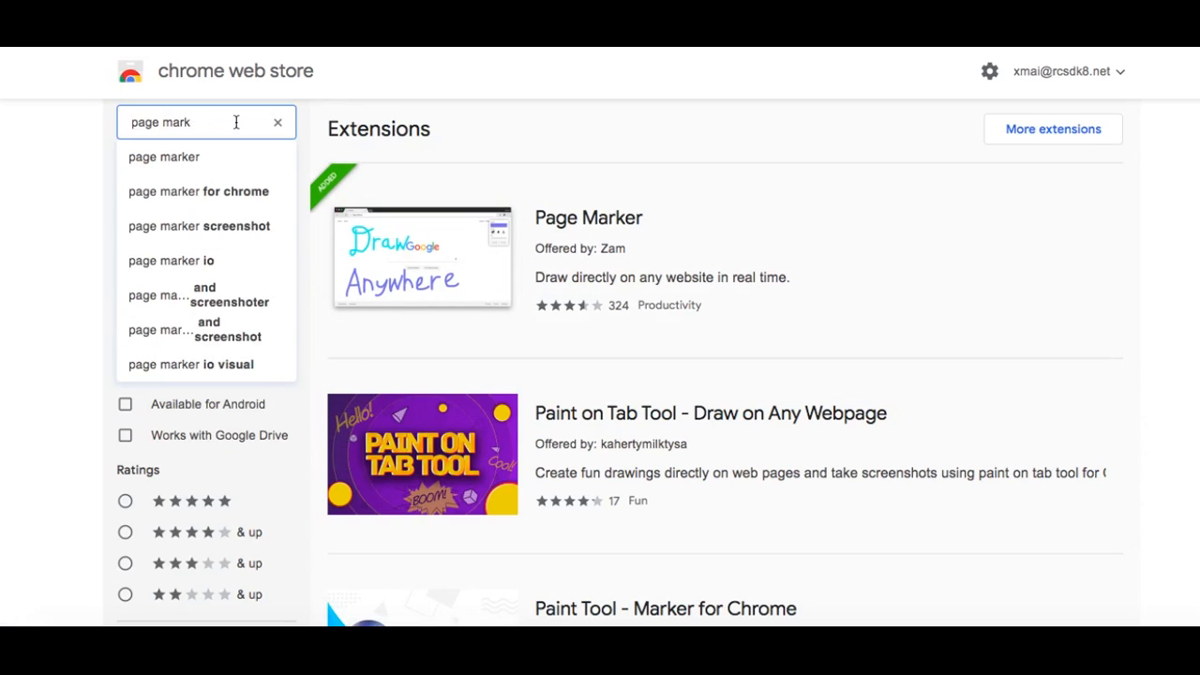
{"action": "type", "text": "web paint"}
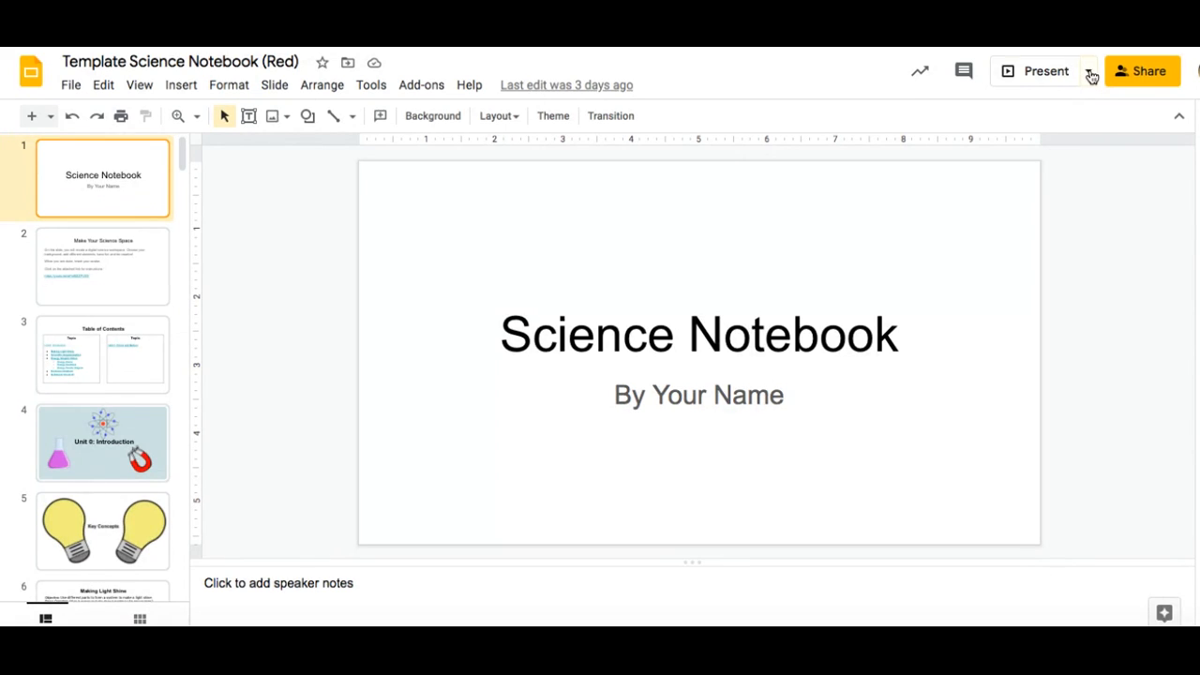
Launch the Science Notebook slideshow in Presenter view from the Present dropdown
{"action": "left_click", "coordinate": [1089, 71]}
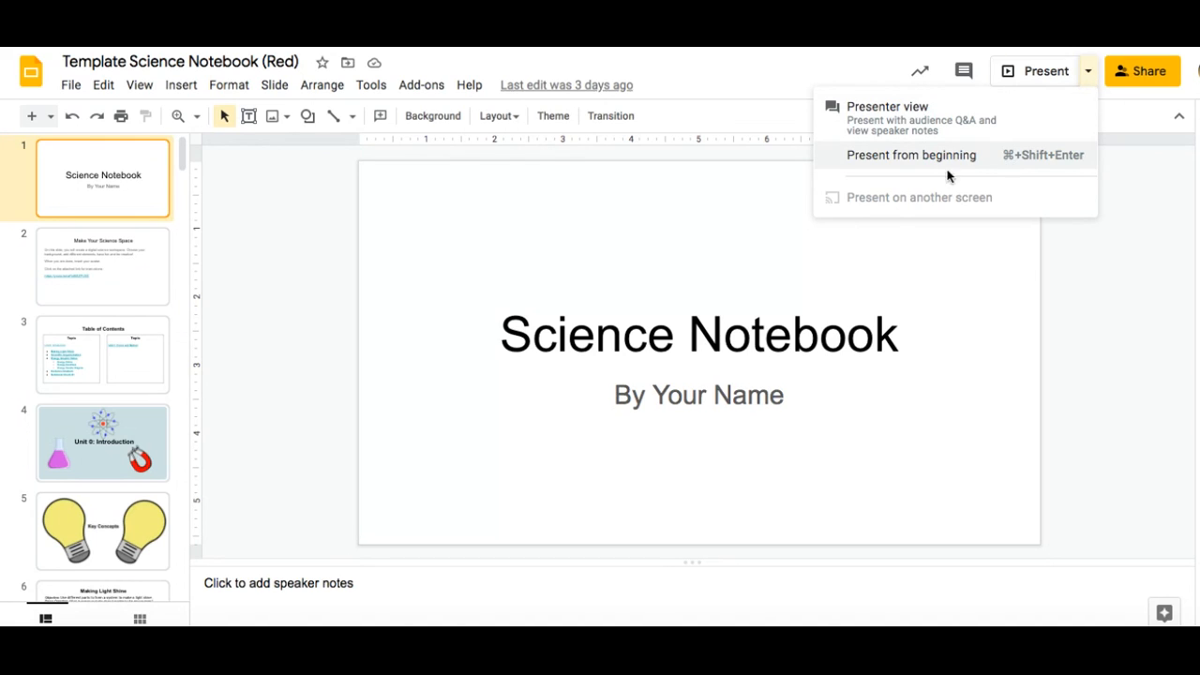
{"action": "mouse_move", "coordinate": [1011, 94]}
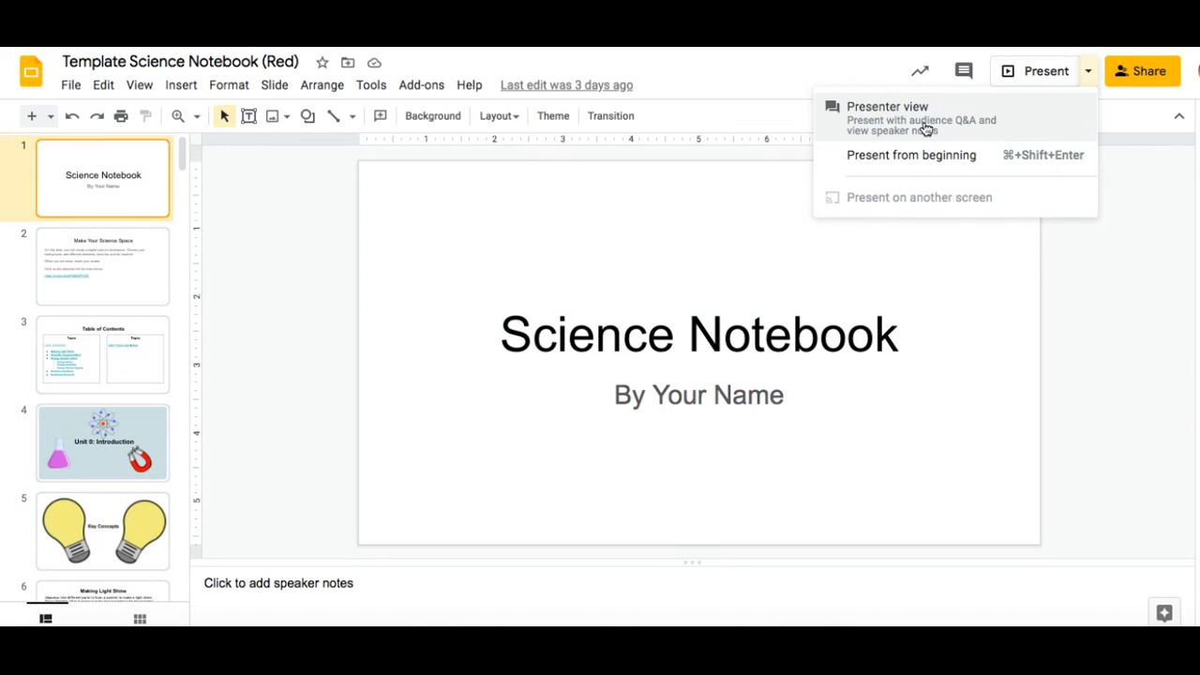
{"action": "left_click", "coordinate": [887, 106]}
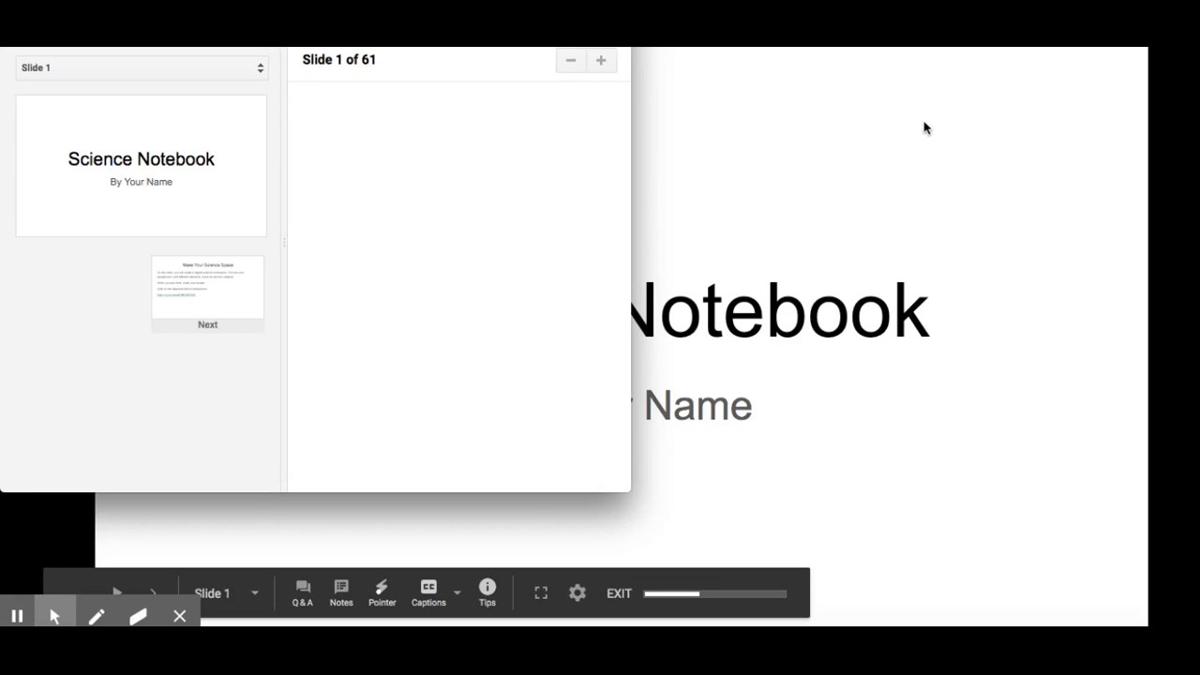
{"action": "mouse_move", "coordinate": [511, 260]}
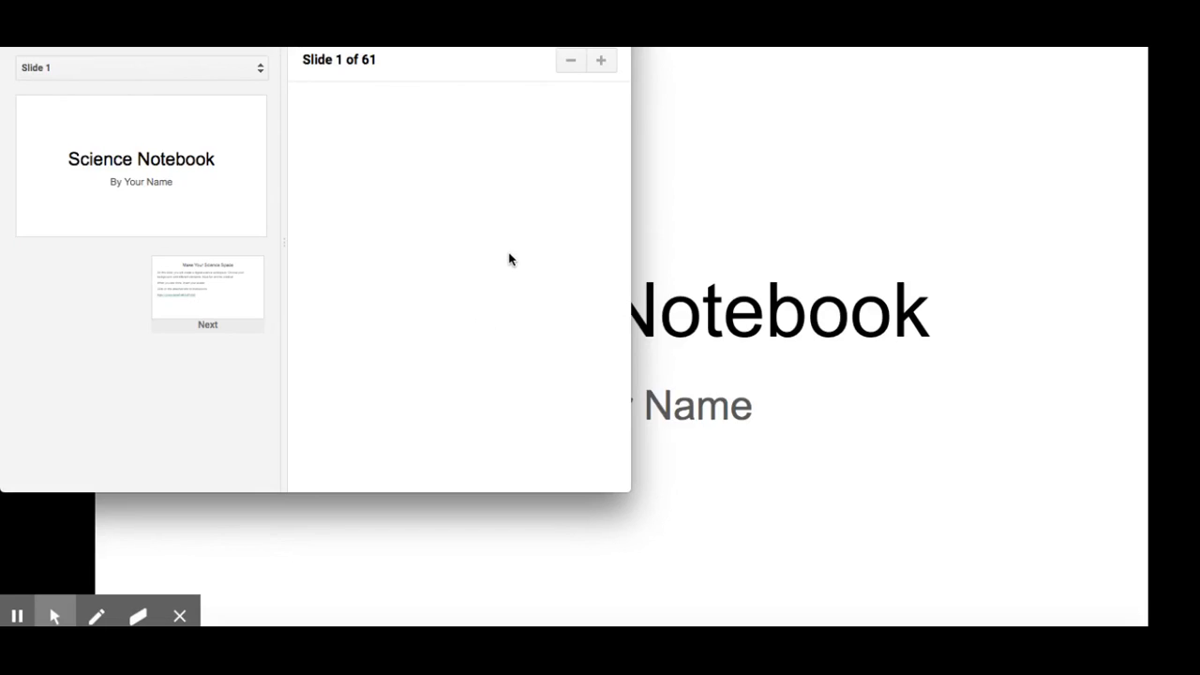
{"action": "mouse_move", "coordinate": [773, 272]}
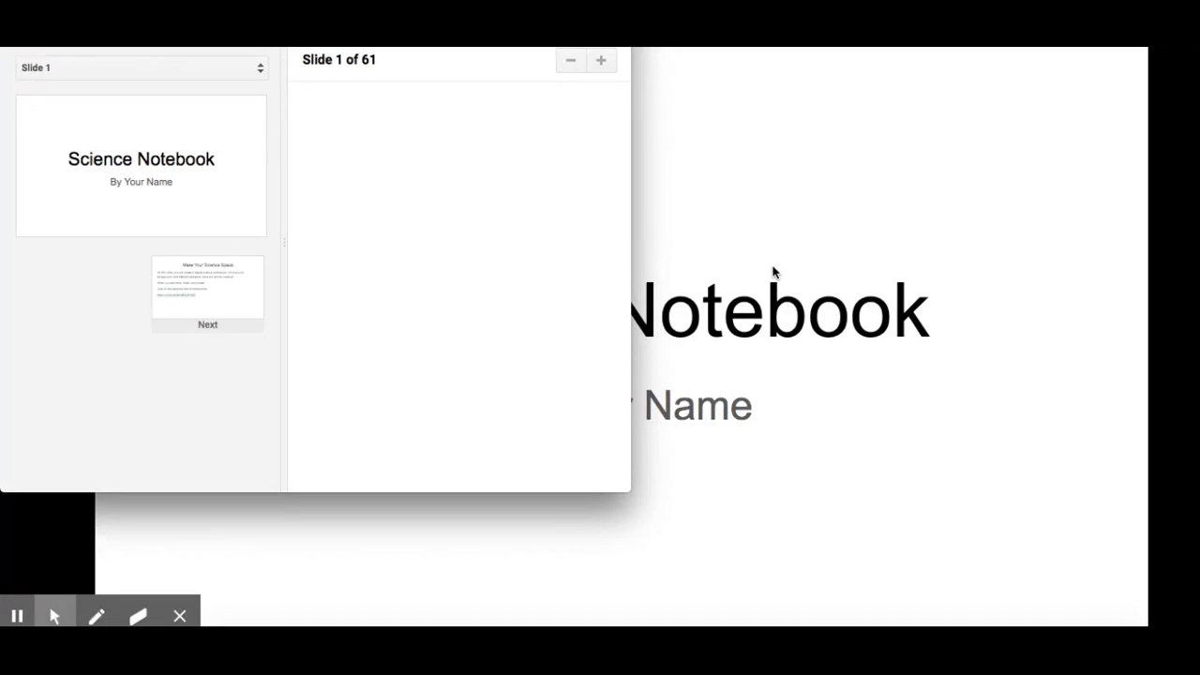
{"action": "mouse_move", "coordinate": [544, 309]}
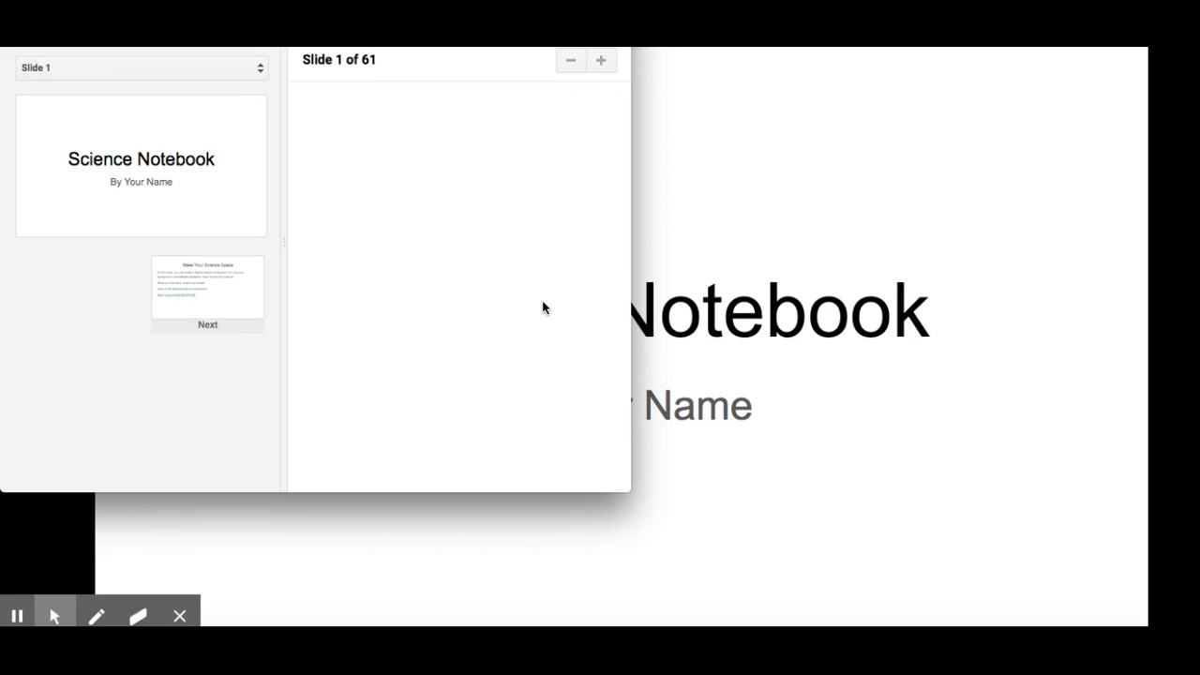
{"action": "mouse_move", "coordinate": [579, 338]}
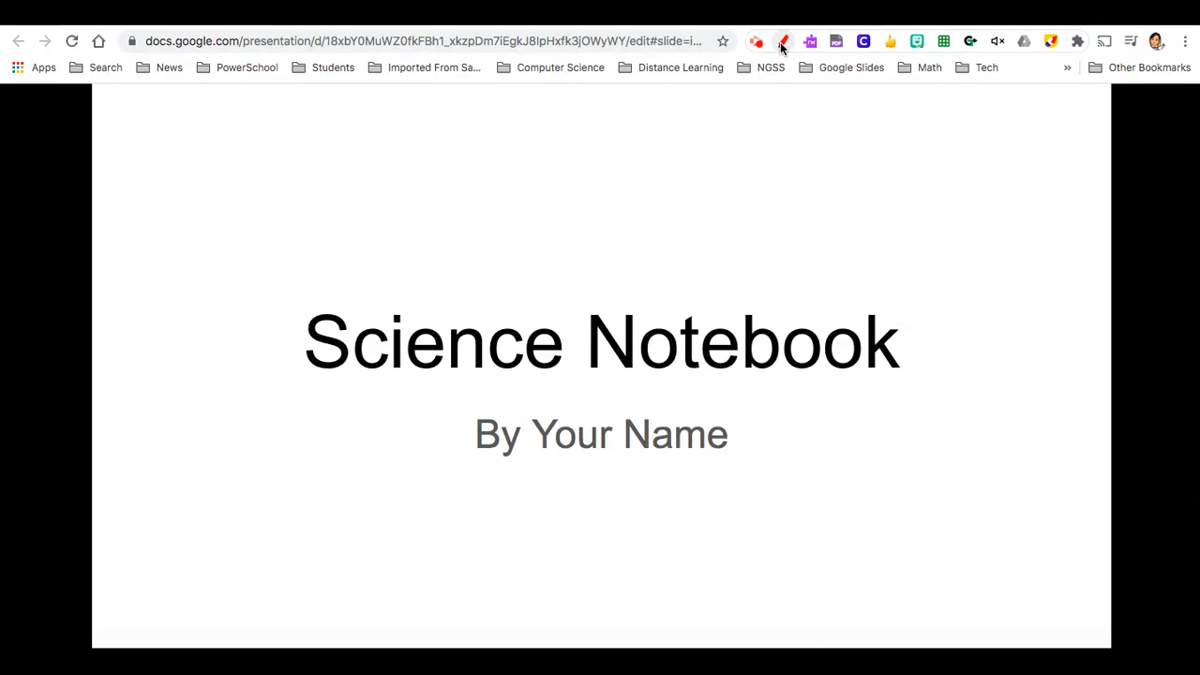
With Page Marker, underline 'Science Notebook' and box 'By Your Name' in red, then close it
{"action": "left_click", "coordinate": [784, 41]}
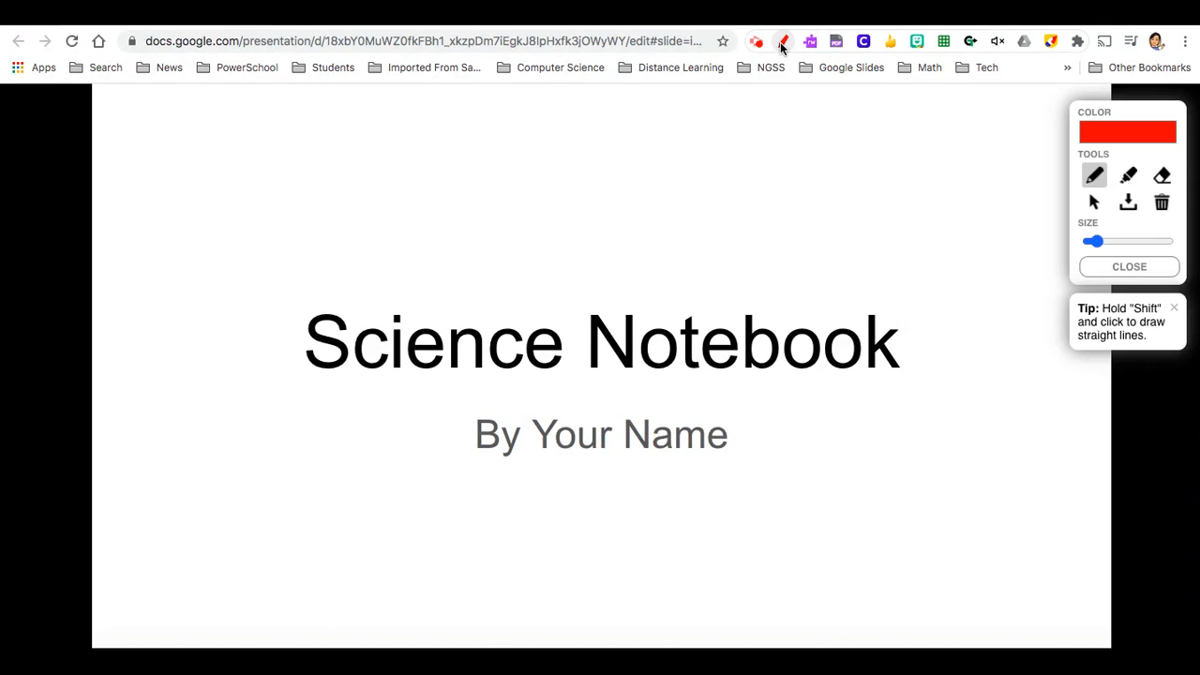
{"action": "left_click_drag", "start_coordinate": [588, 375], "coordinate": [637, 375]}
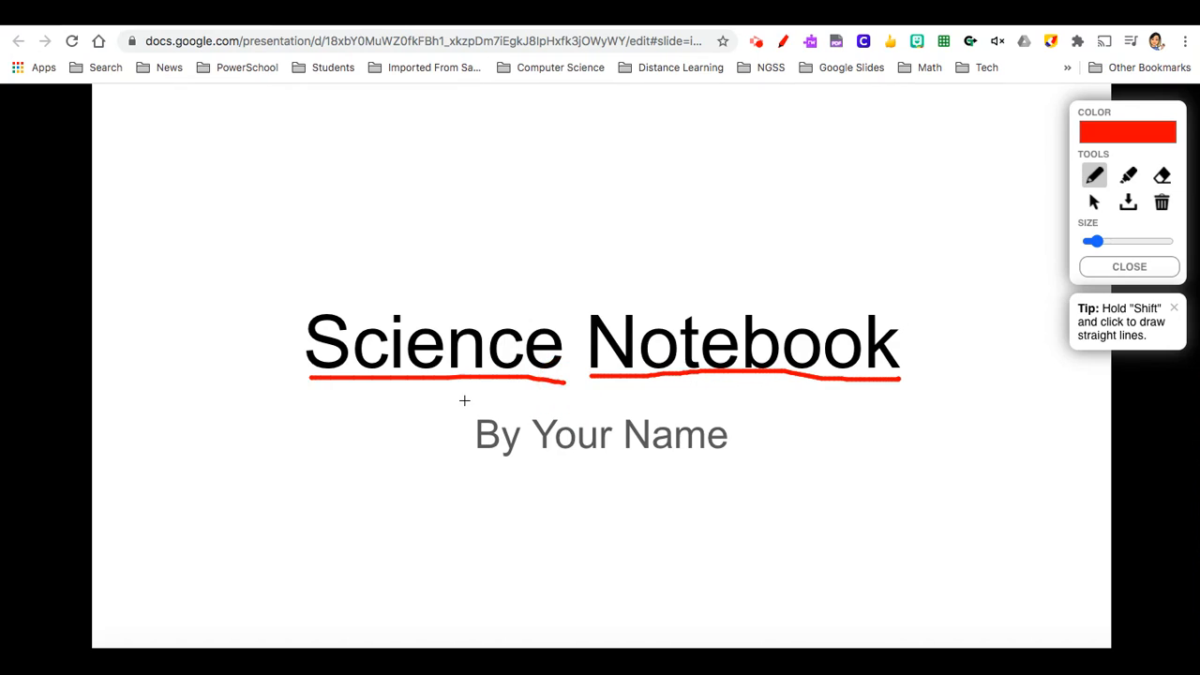
{"action": "left_click_drag", "start_coordinate": [460, 403], "coordinate": [750, 459]}
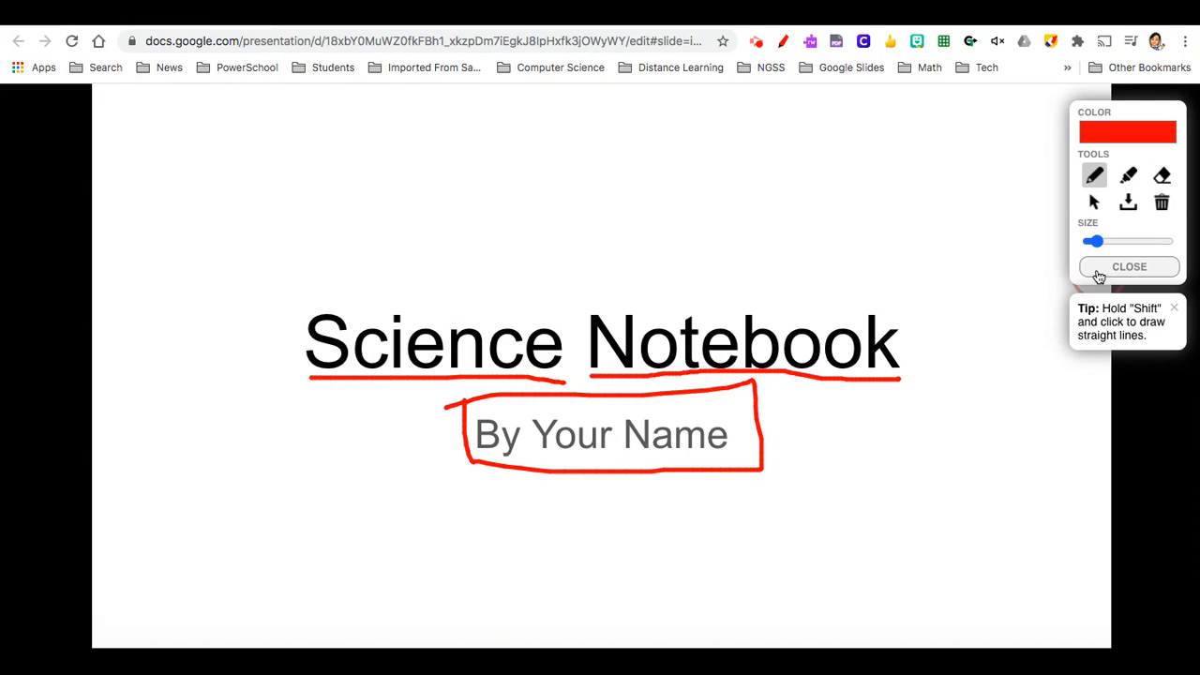
{"action": "left_click", "coordinate": [1129, 267]}
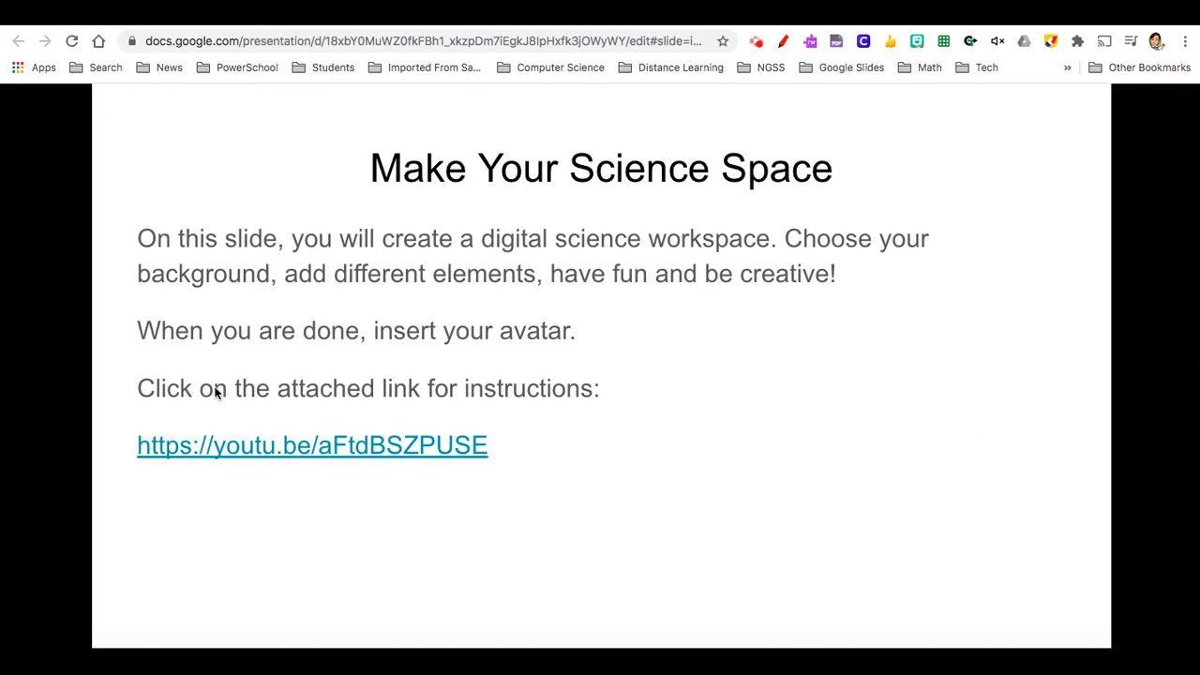
{"action": "mouse_move", "coordinate": [651, 171]}
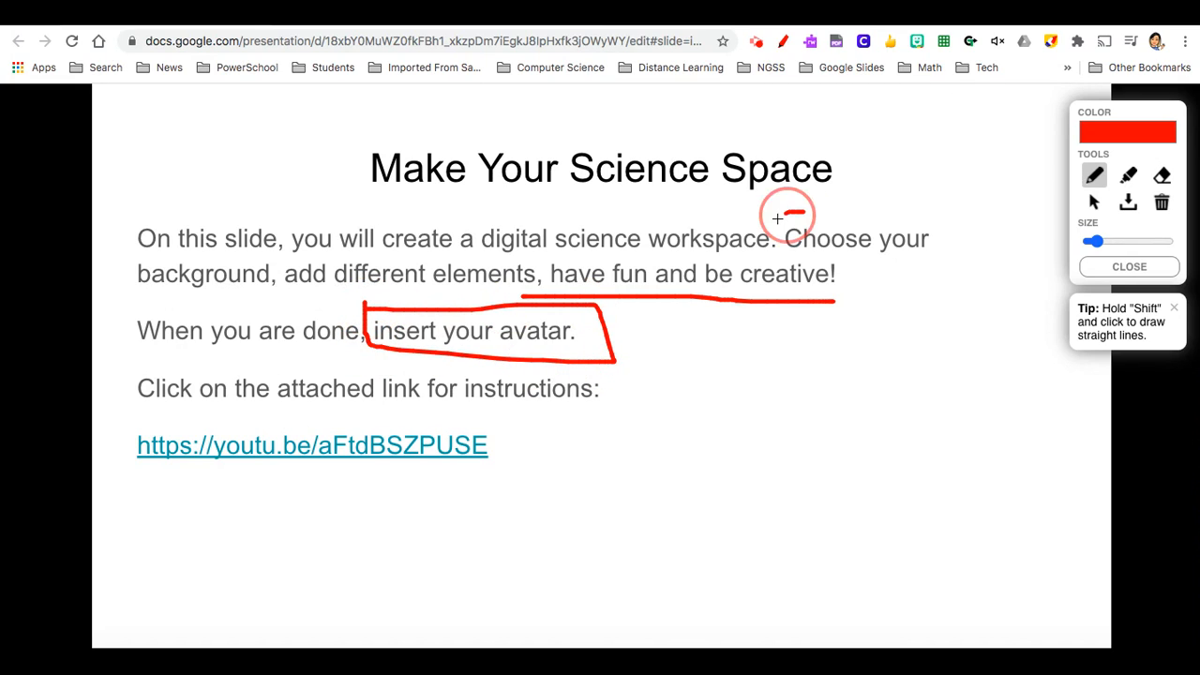
Close Page Marker on the Make Your Science Space slide
{"action": "left_click", "coordinate": [1128, 132]}
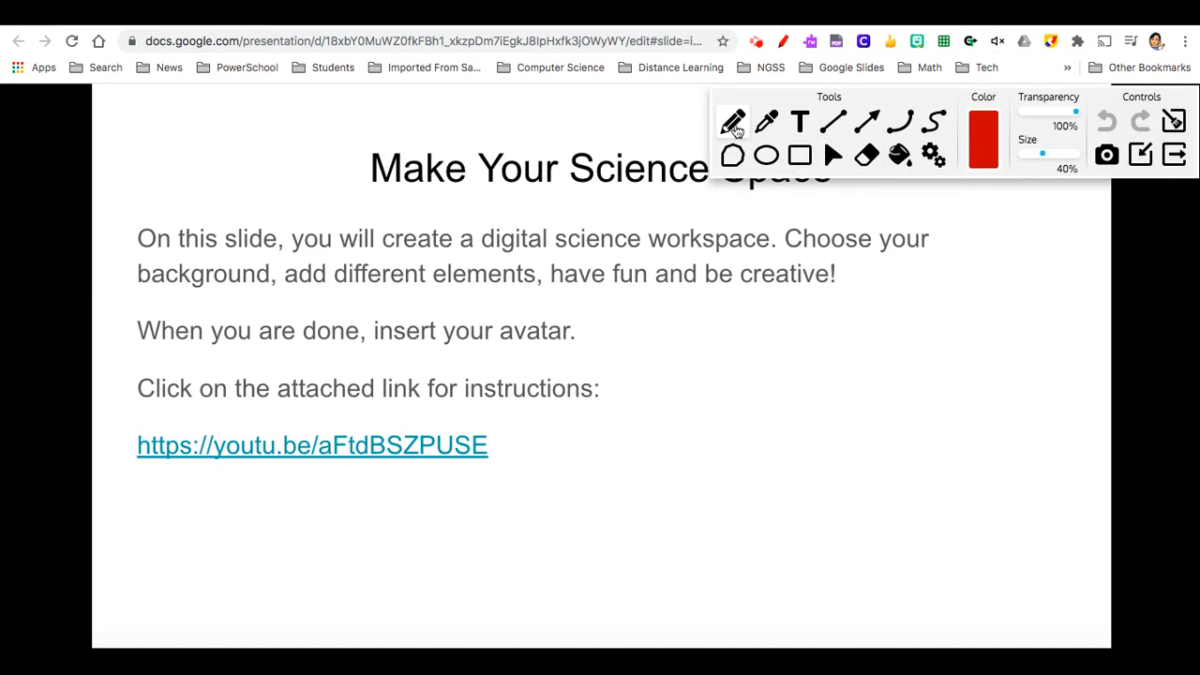
Underline 'different elements, have fun and be creative' and 'your avatar' in red, then screenshot the slide
{"action": "left_click_drag", "start_coordinate": [634, 294], "coordinate": [826, 282]}
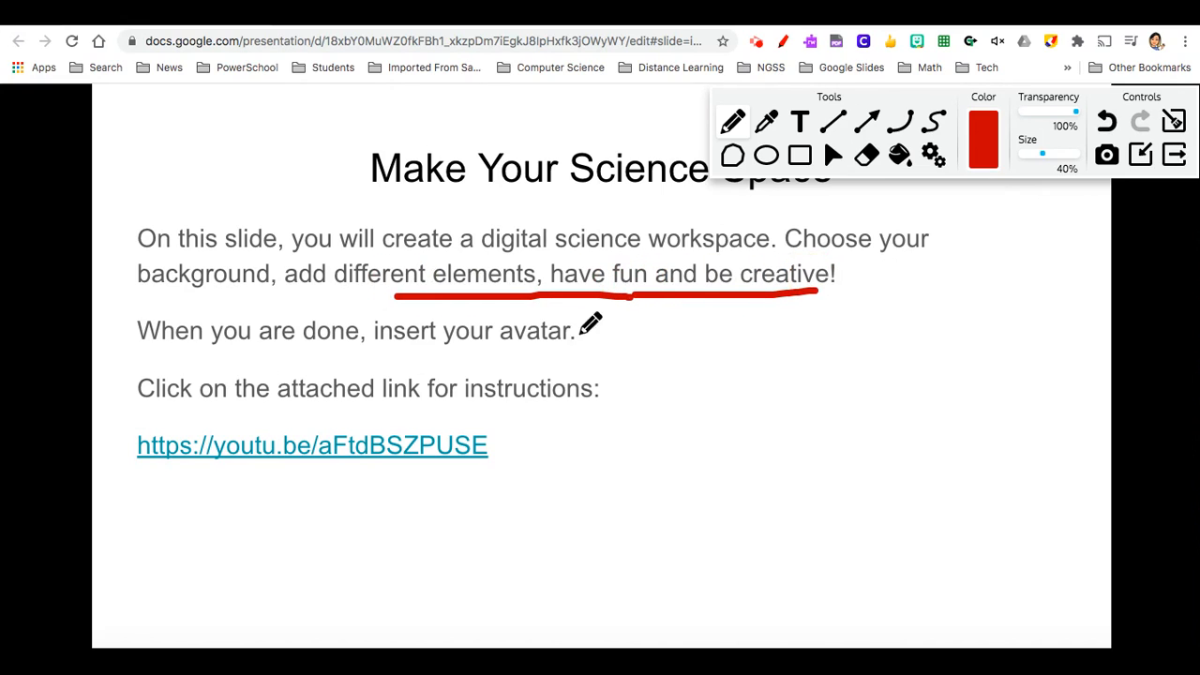
{"action": "left_click_drag", "start_coordinate": [460, 358], "coordinate": [578, 358]}
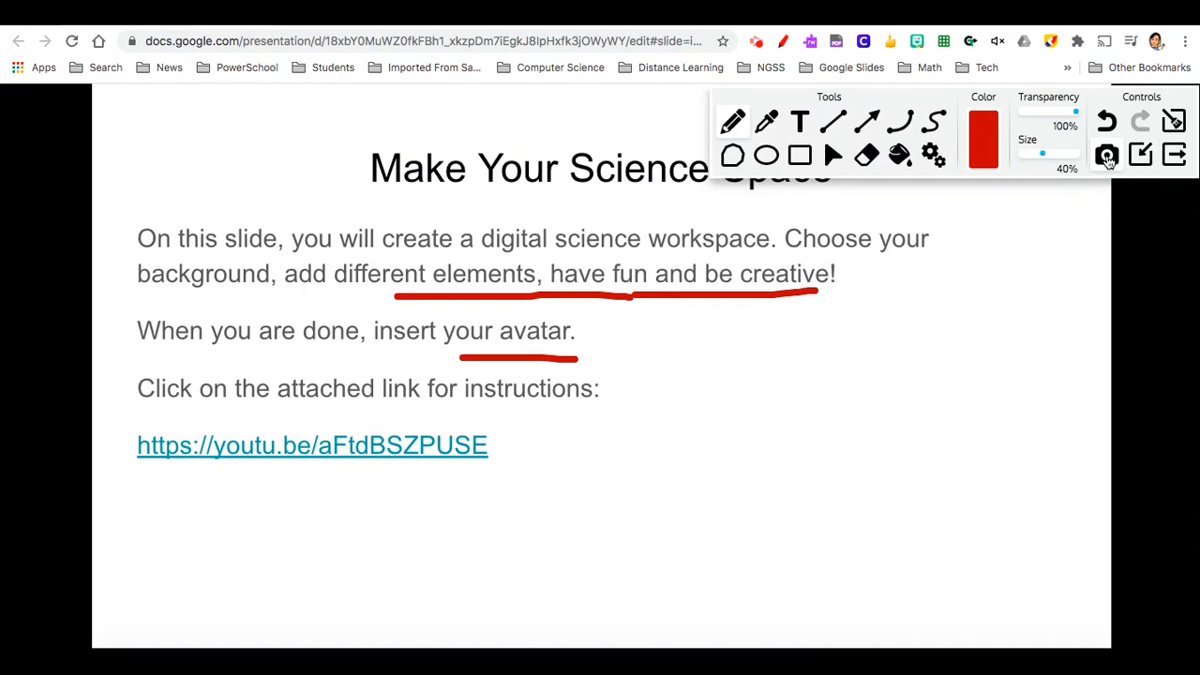
{"action": "left_click", "coordinate": [1107, 155]}
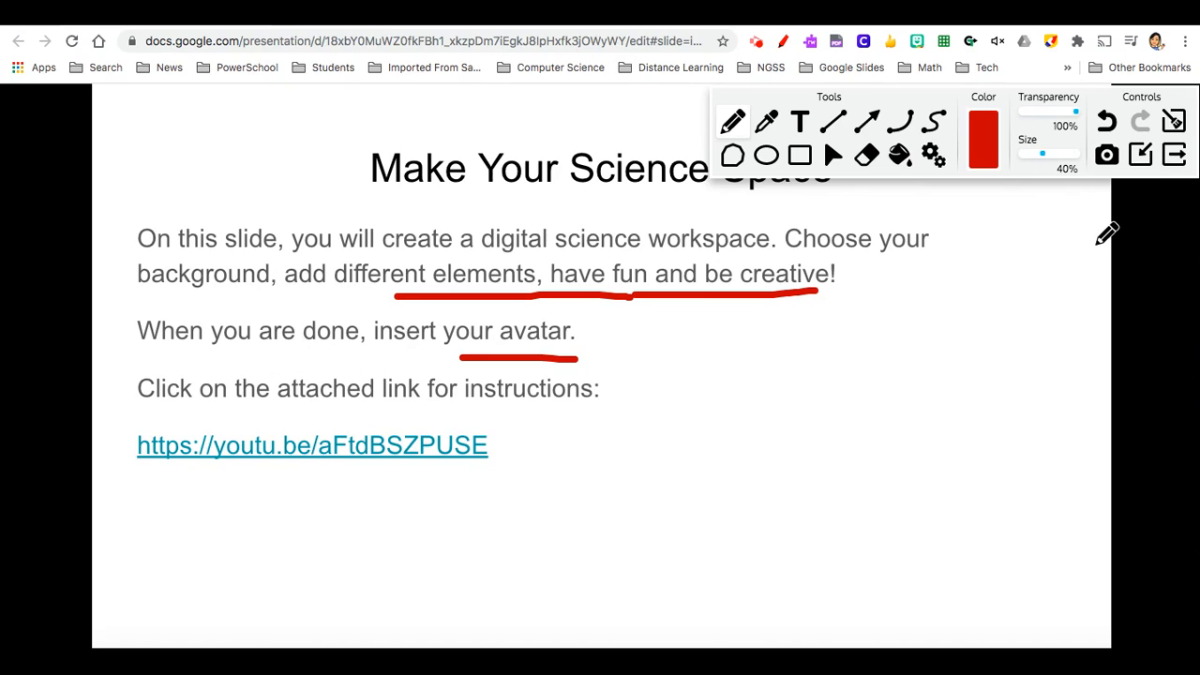
{"action": "mouse_move", "coordinate": [1116, 225]}
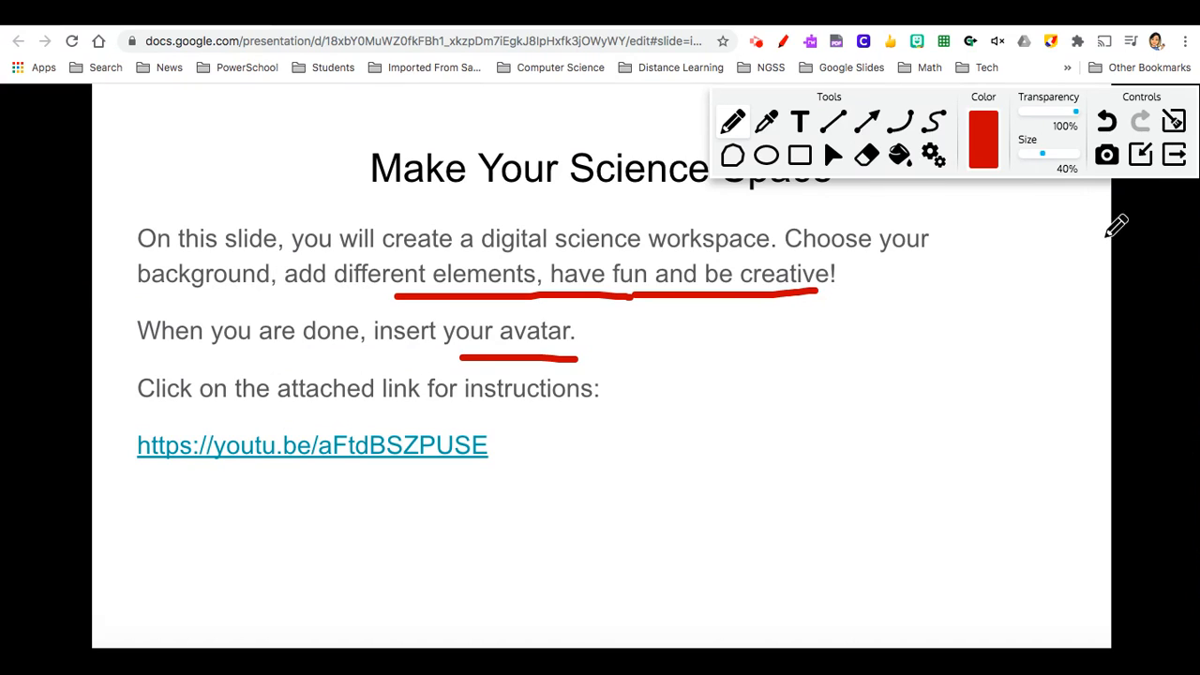